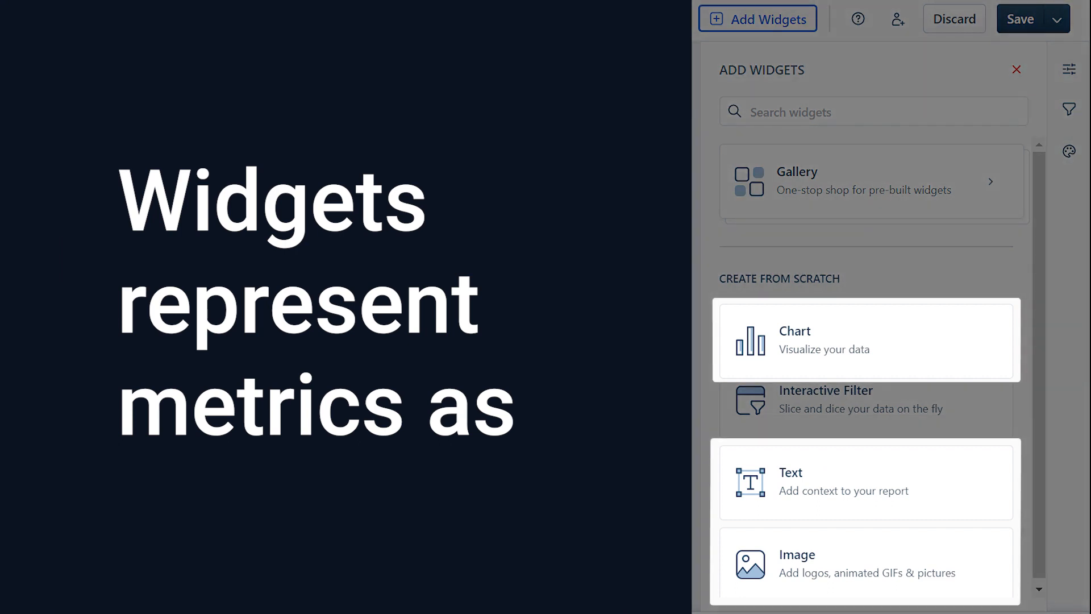
Hover the Reports icon in the sidebar to reveal Legacy Reports and Analytics.
click(1015, 69)
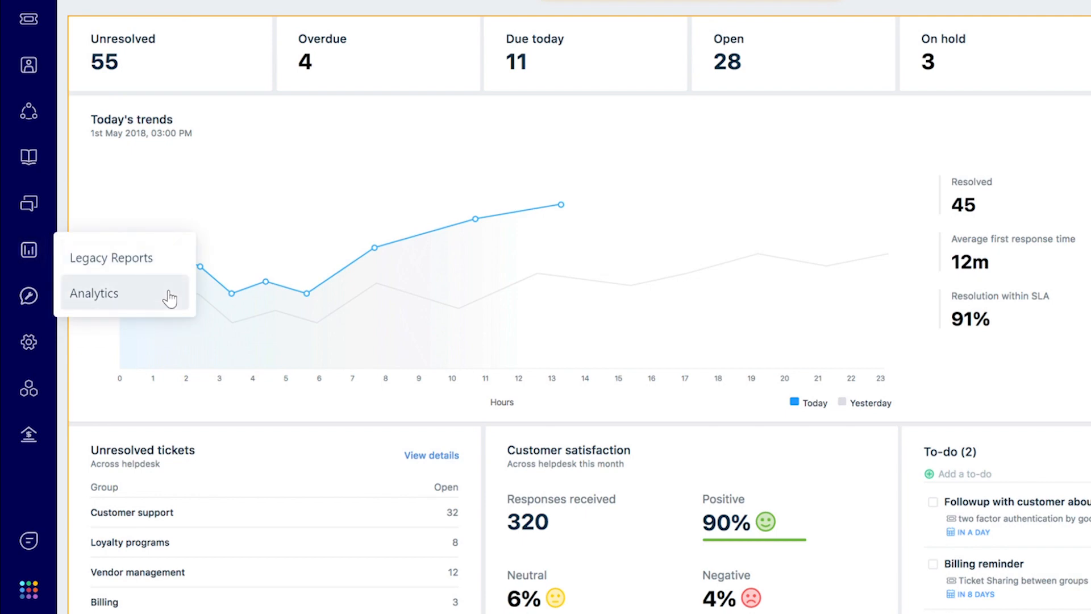
Go to Analytics to see the list of 39 reports.
click(93, 293)
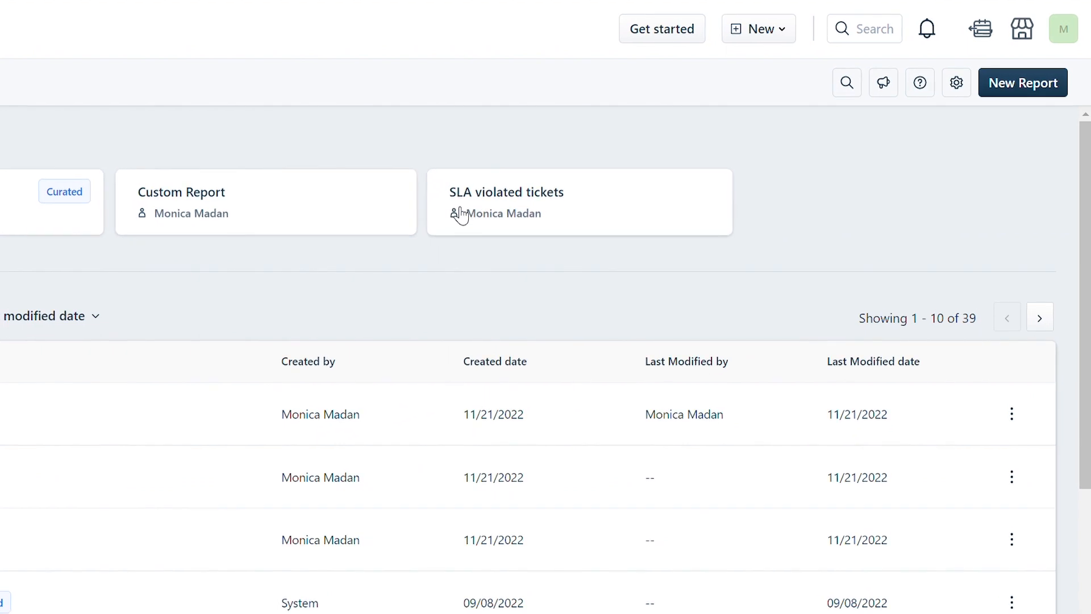
mouse_move(487, 212)
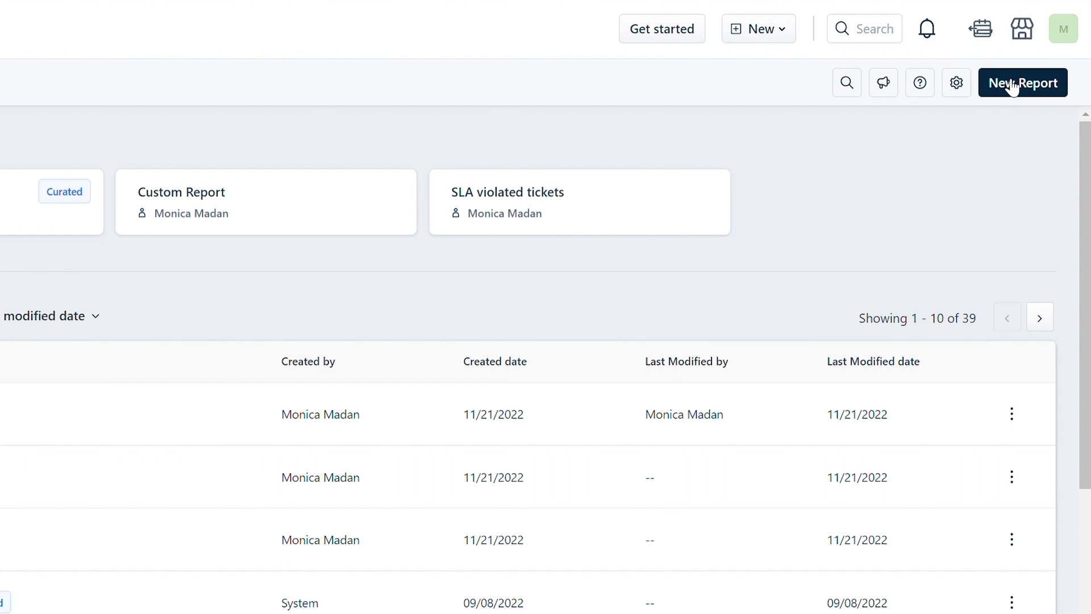
Start a new report named 'SLA' and bring up its widget gallery.
click(1022, 83)
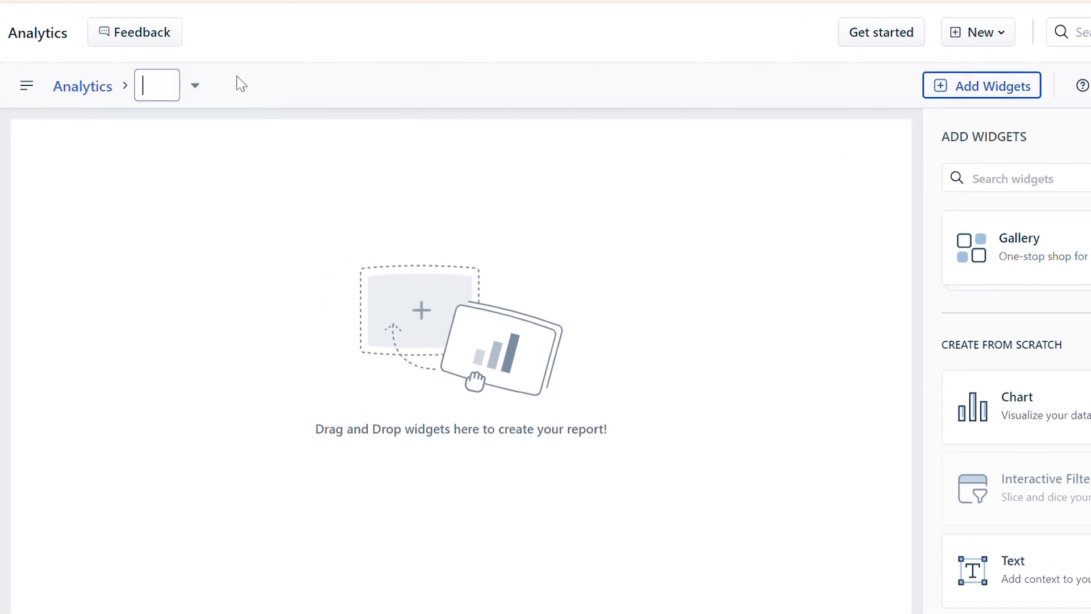
text(SLA)
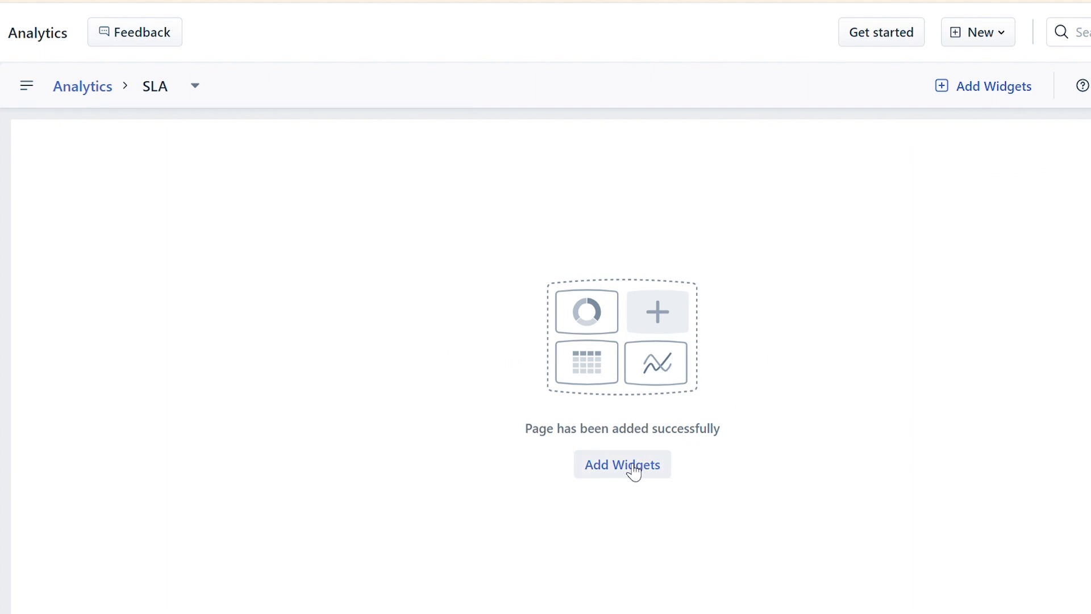
click(622, 464)
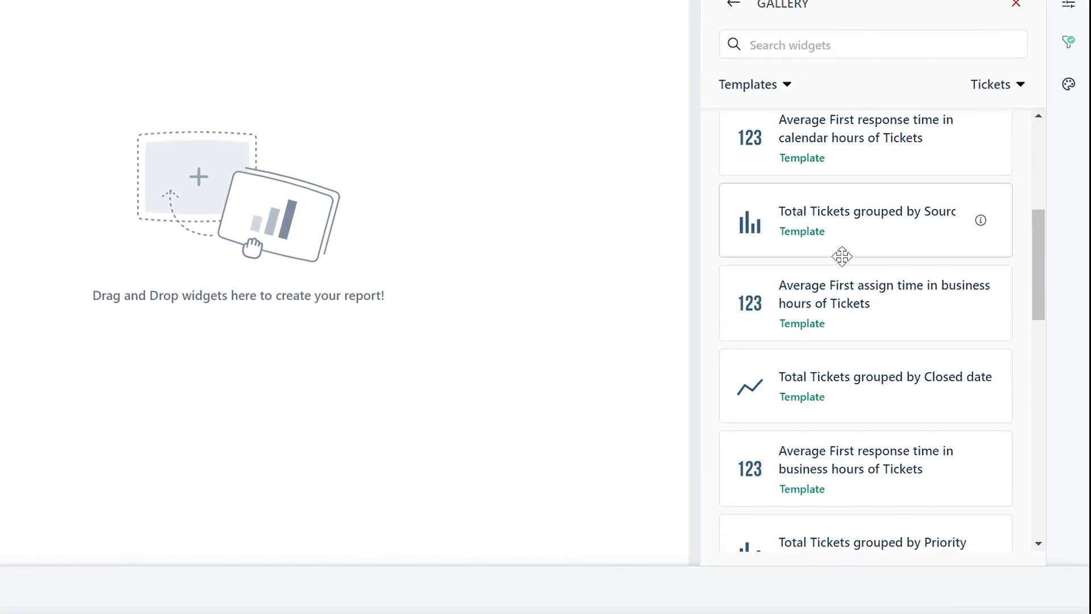
click(995, 84)
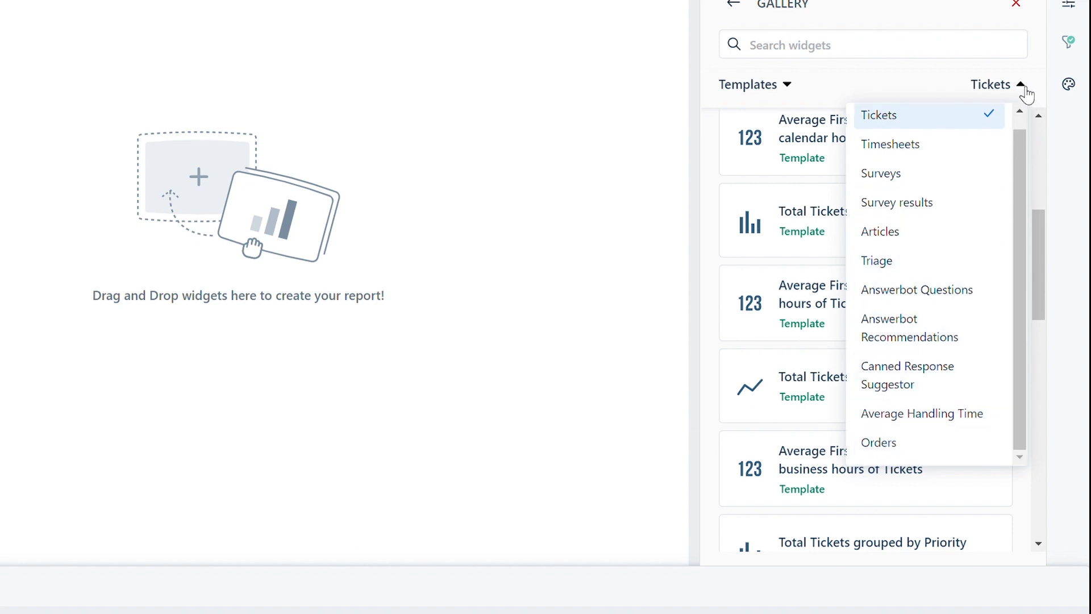
click(997, 84)
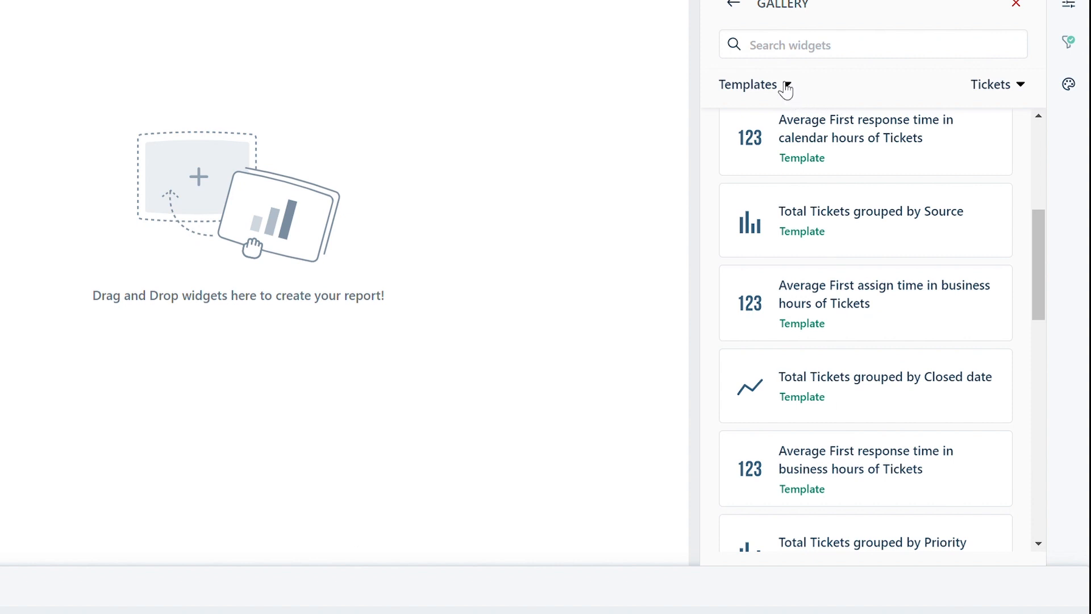
click(749, 84)
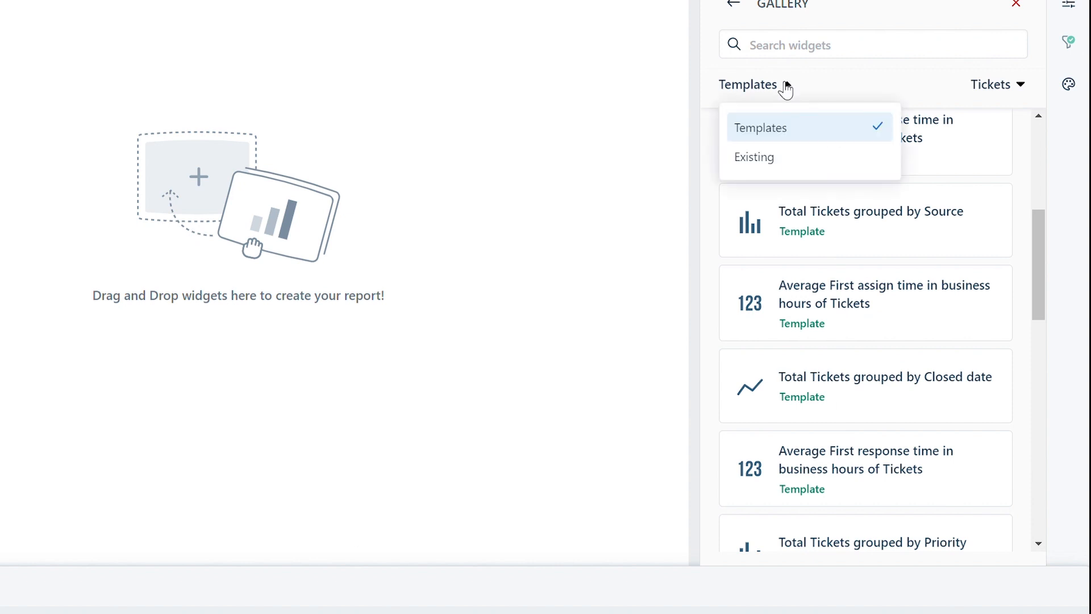
click(754, 157)
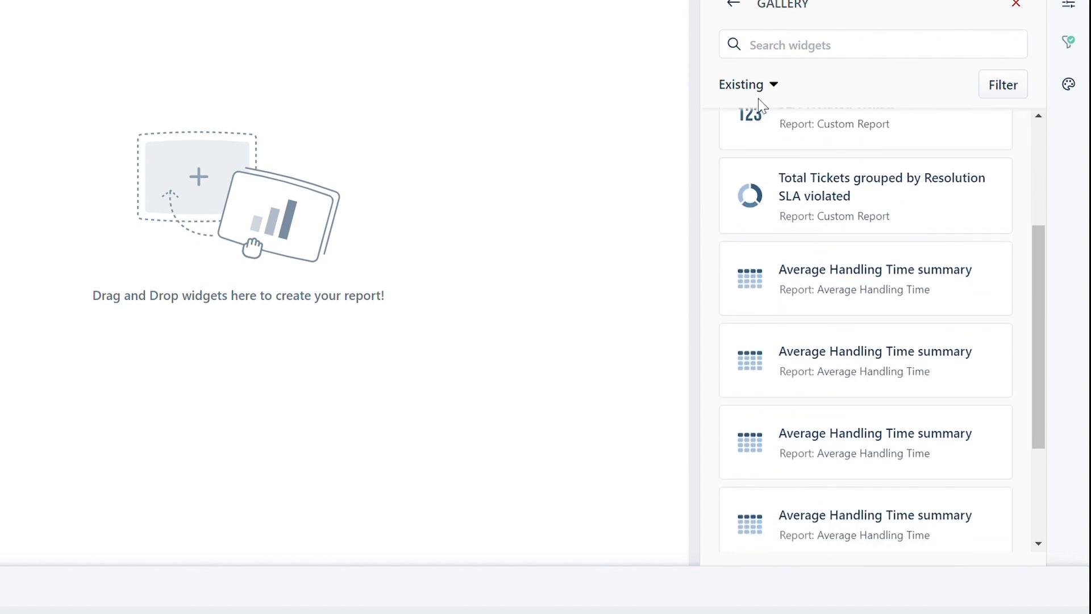
click(748, 84)
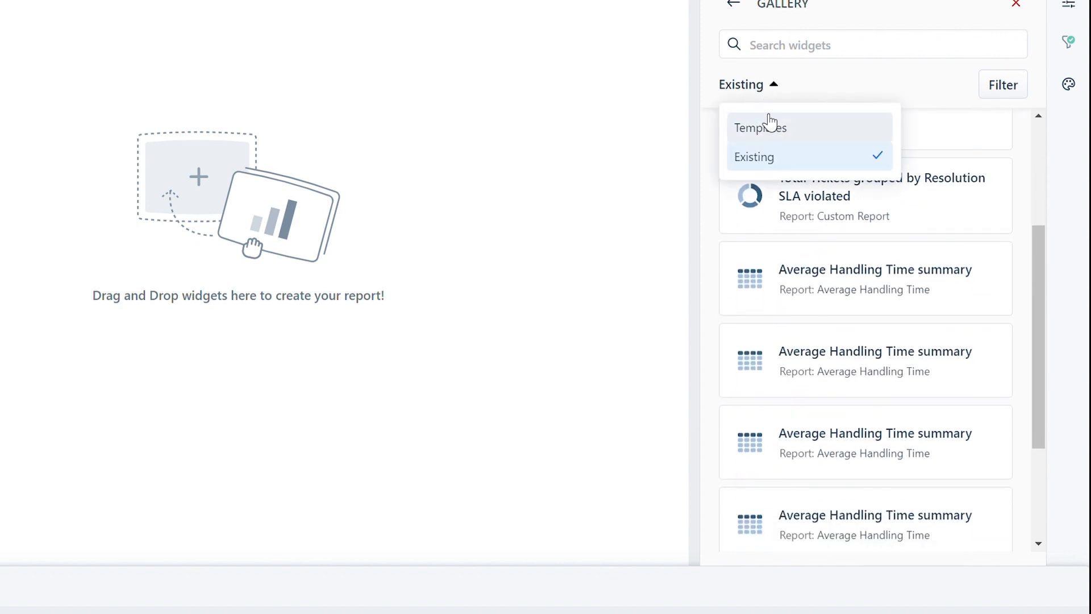
click(759, 127)
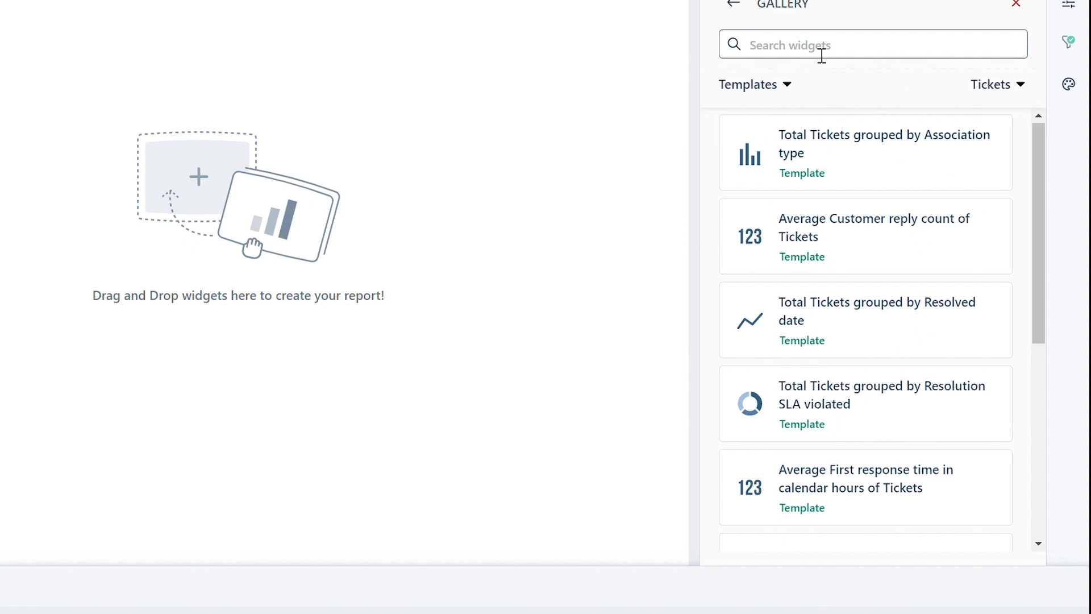
Search 'SLA' and add the Total Tickets by Resolution SLA violated template.
text(SLA)
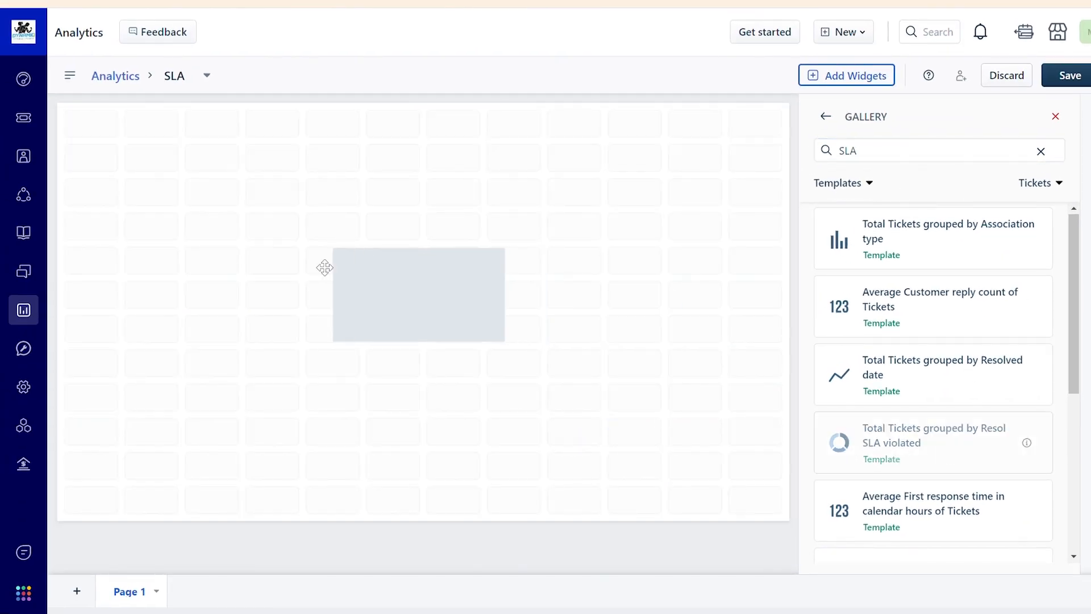
click(933, 442)
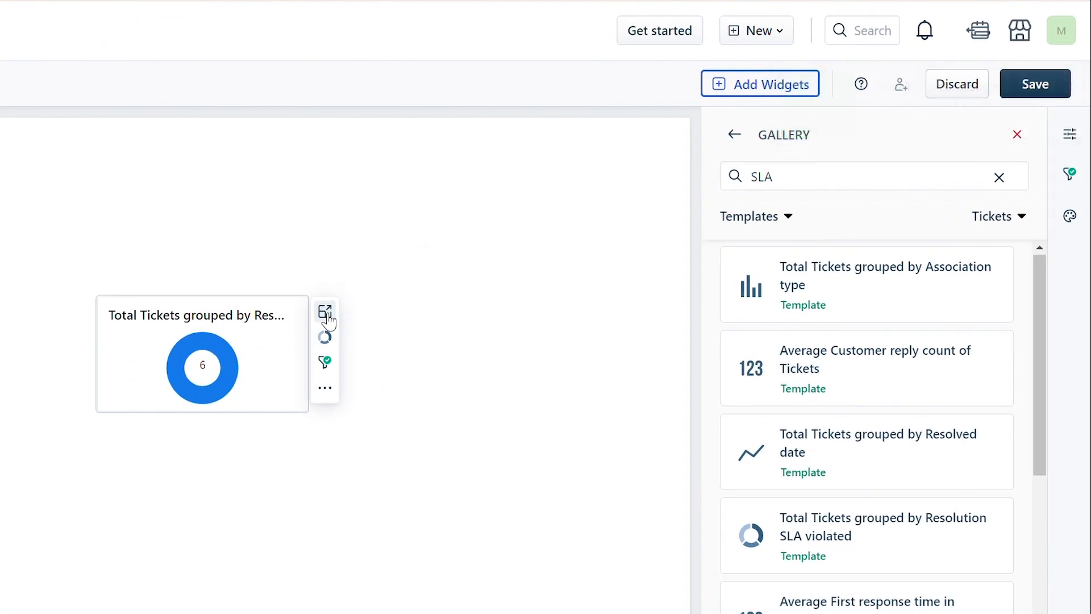
click(734, 134)
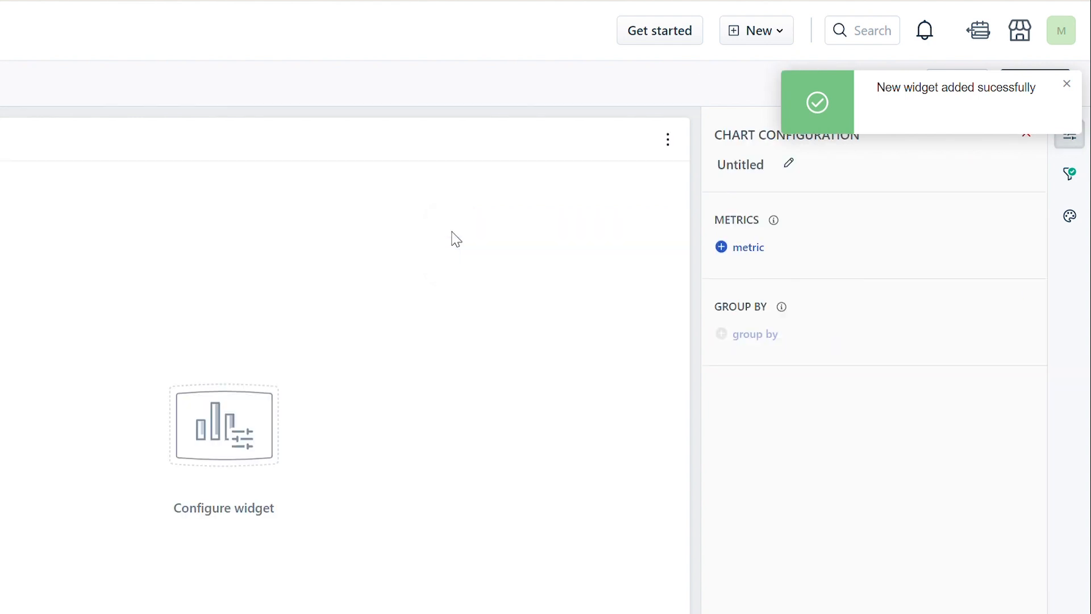
Title the number widget 'SLA Violated tickets' and save the SLA report.
text(SLA Violated tickets)
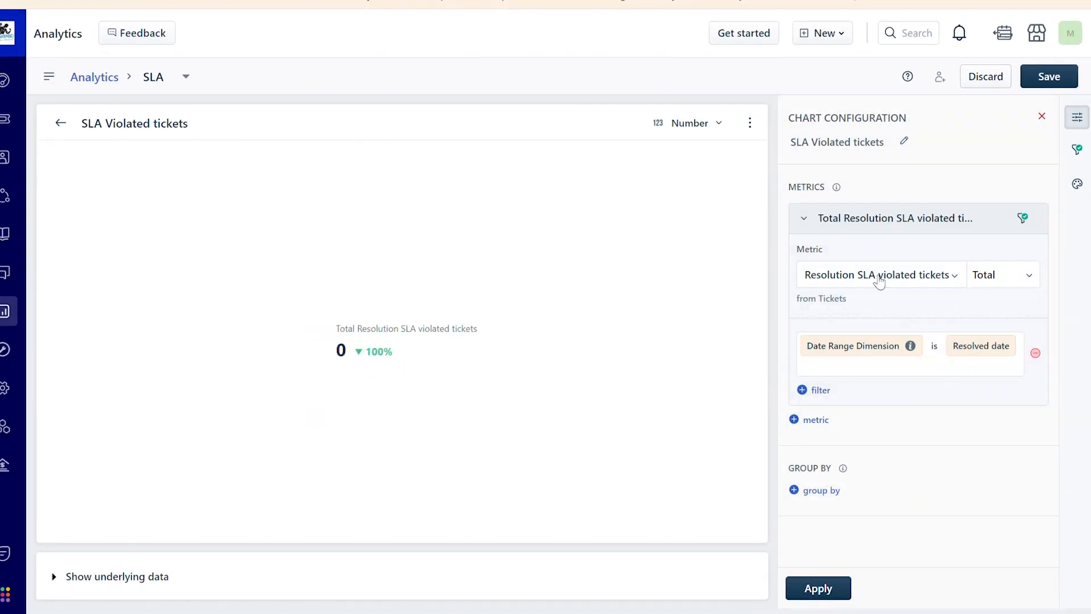
click(1049, 77)
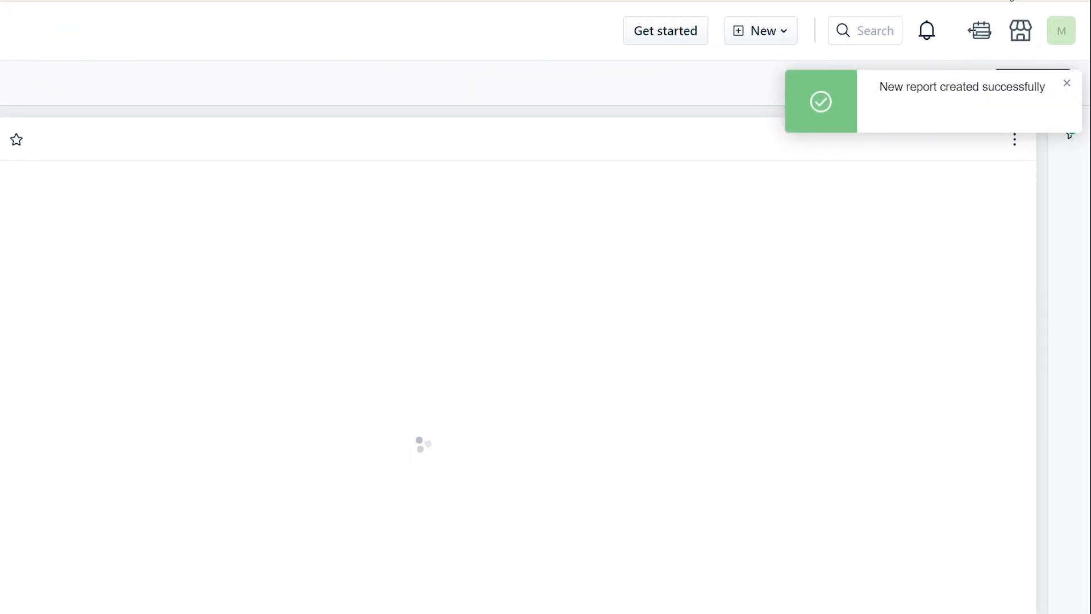